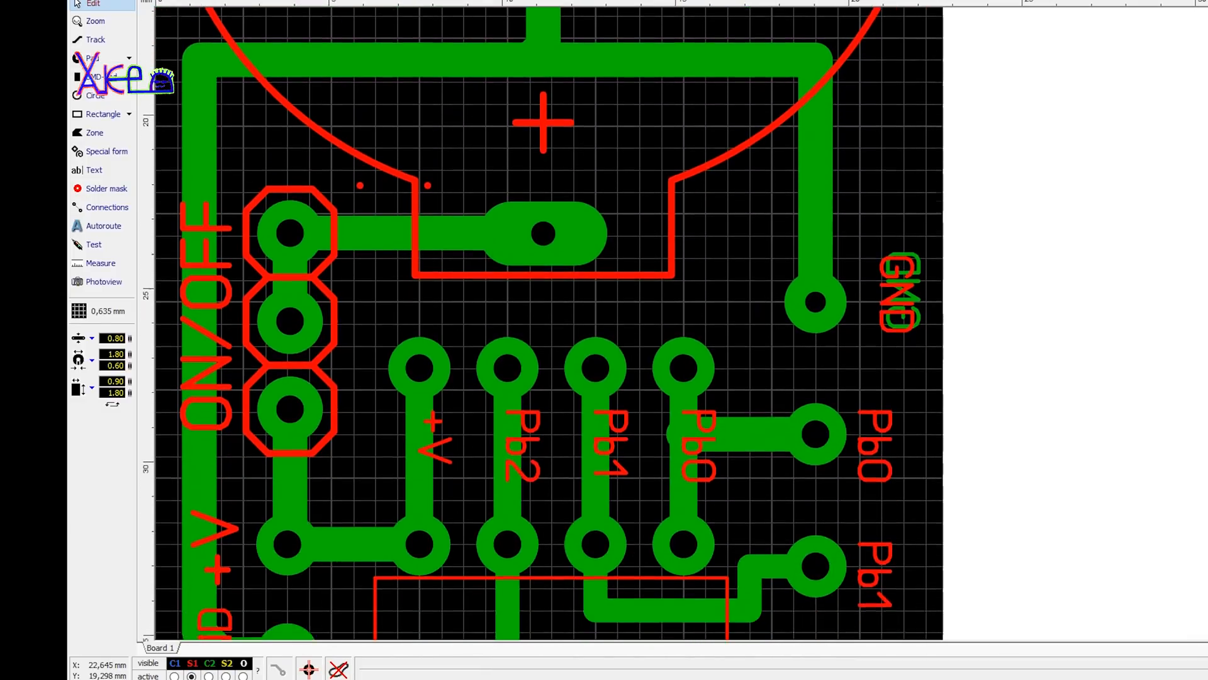
- Zoom out to the whole board and select the short Pb1 track to view its width
scroll(down, 3)
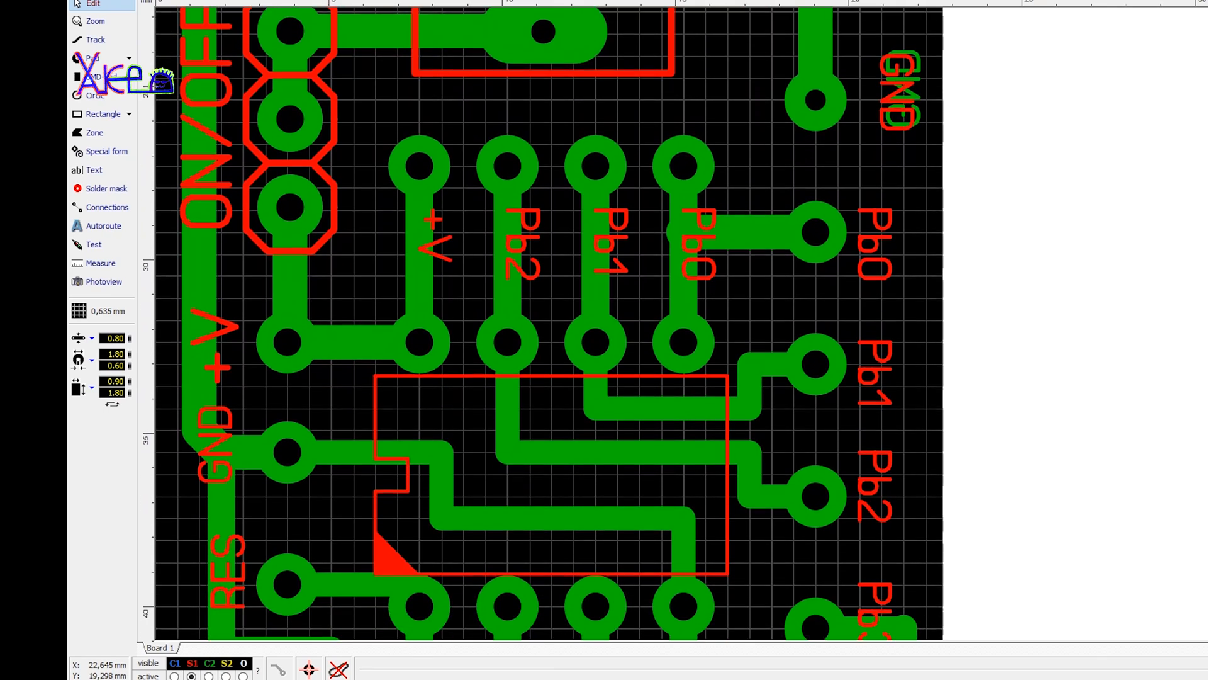
scroll(down, 3)
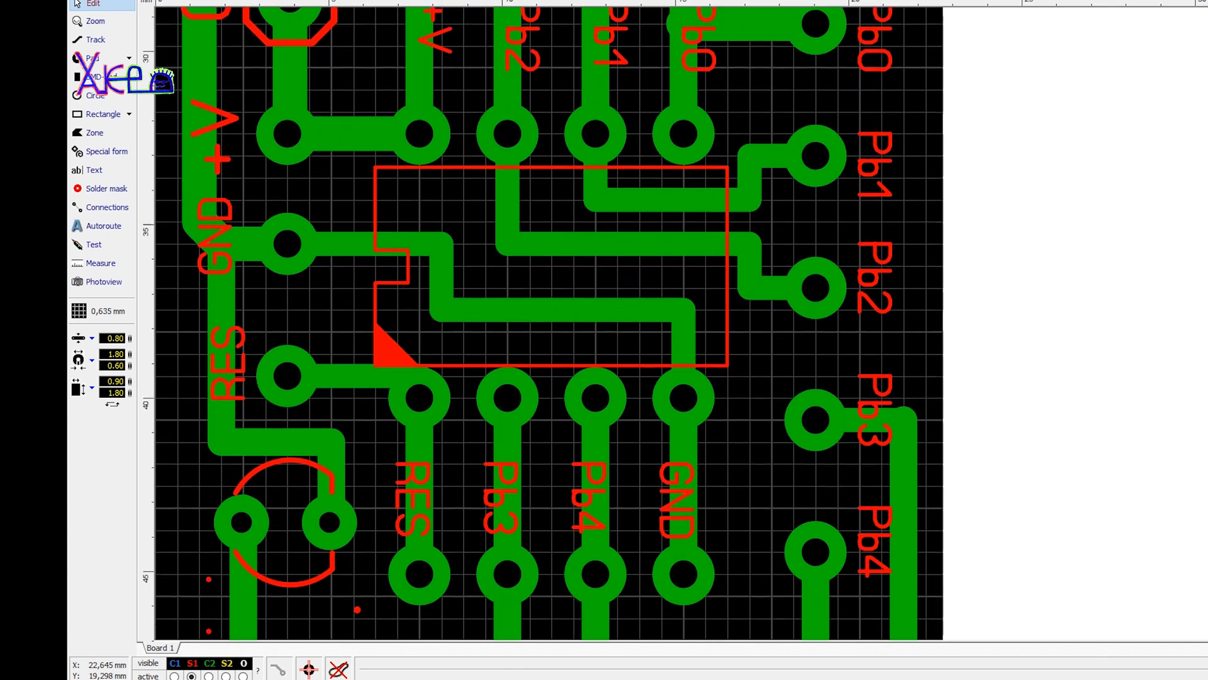
scroll(down, 3)
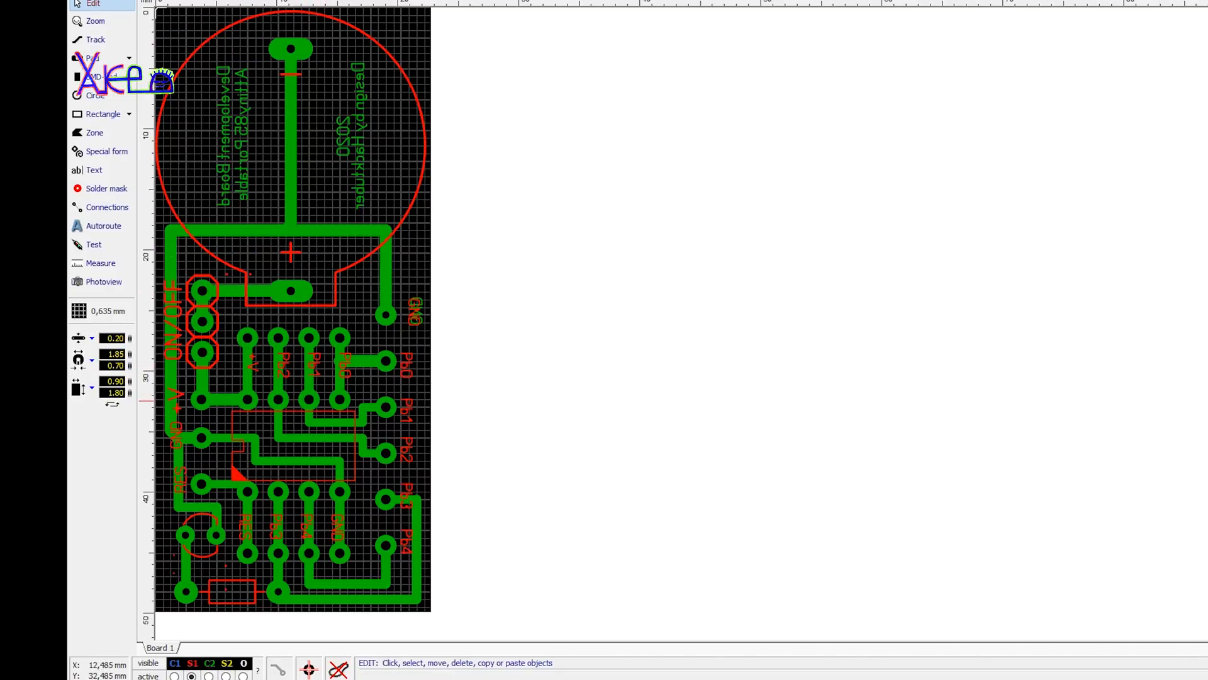
click(309, 369)
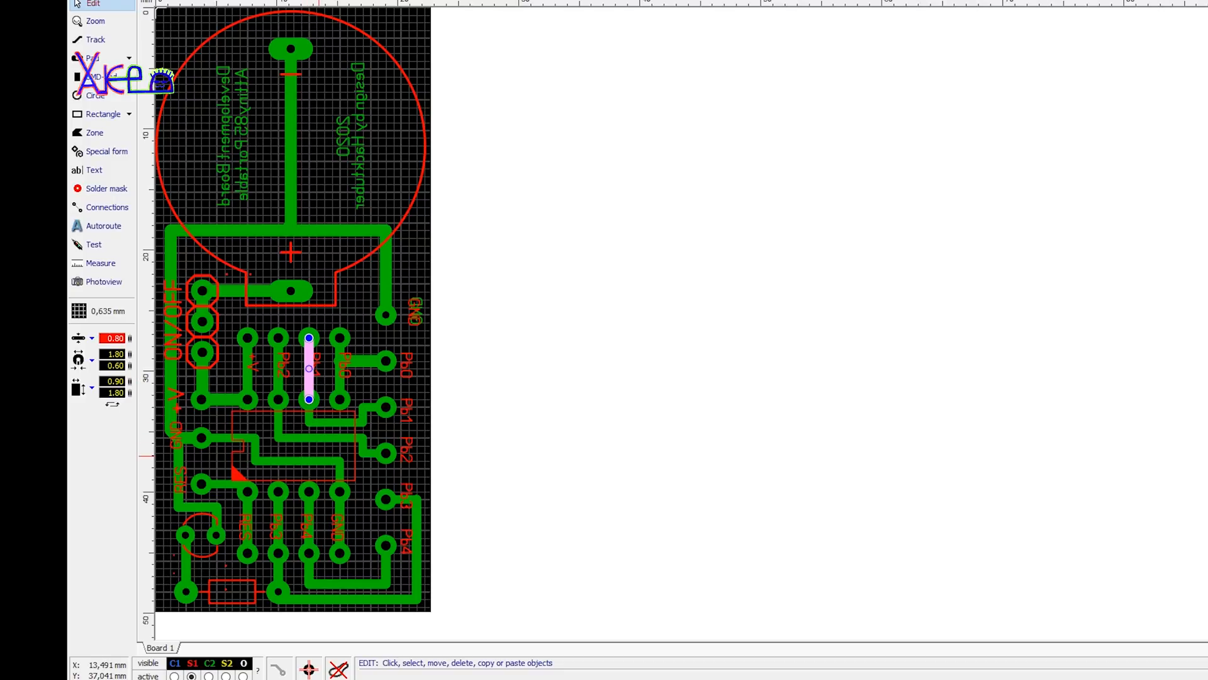